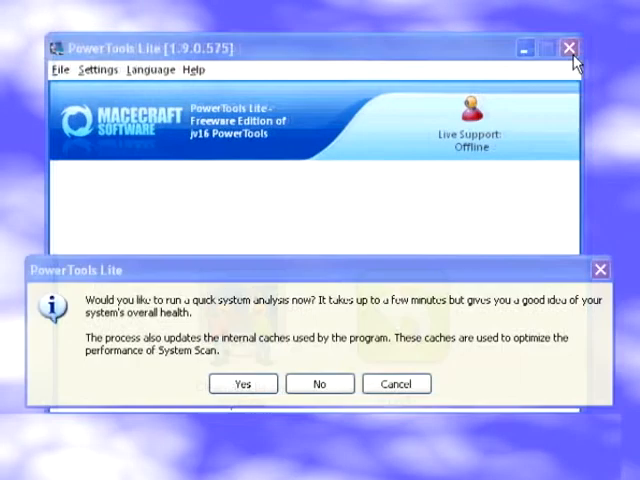
mouse_move(478, 138)
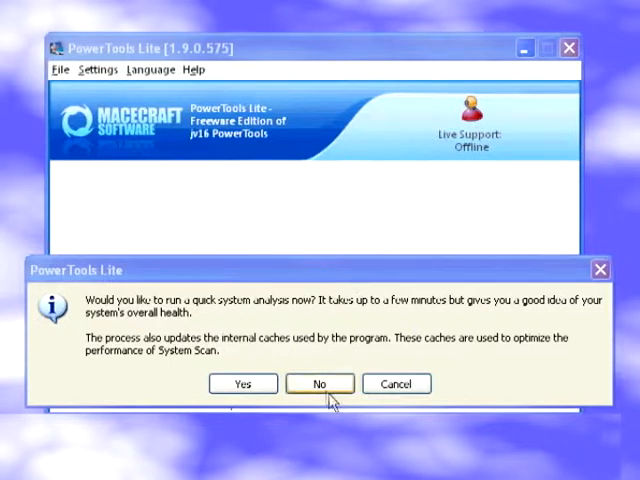
Decline the quick system analysis prompt to proceed toward the scan results.
left_click(318, 384)
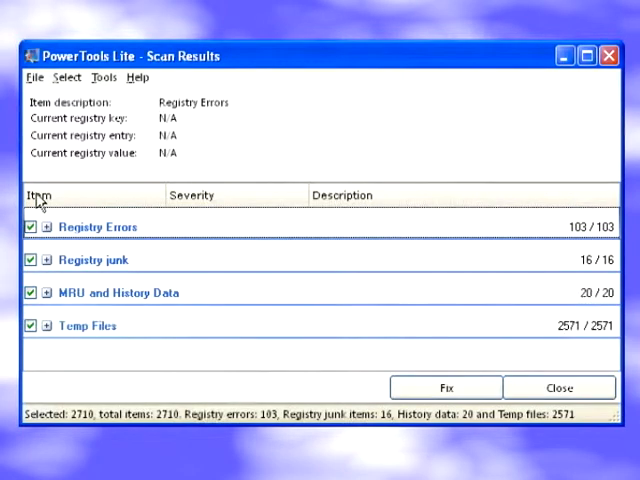
Review the Registry Errors entries, including incorrect-permissions keys, and the MRU and History Data category.
left_click(44, 226)
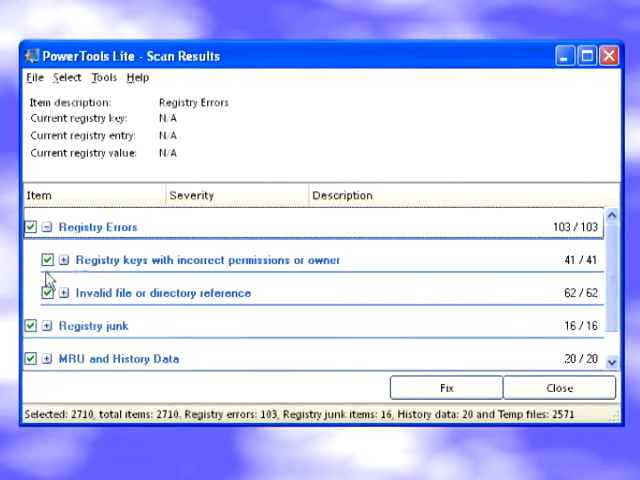
left_click(60, 260)
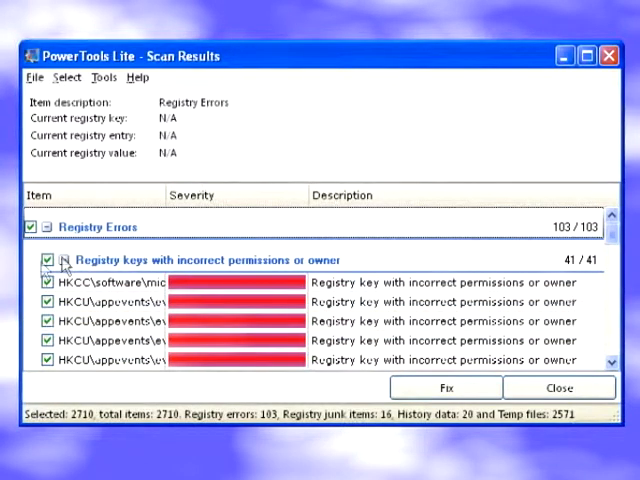
left_click(64, 260)
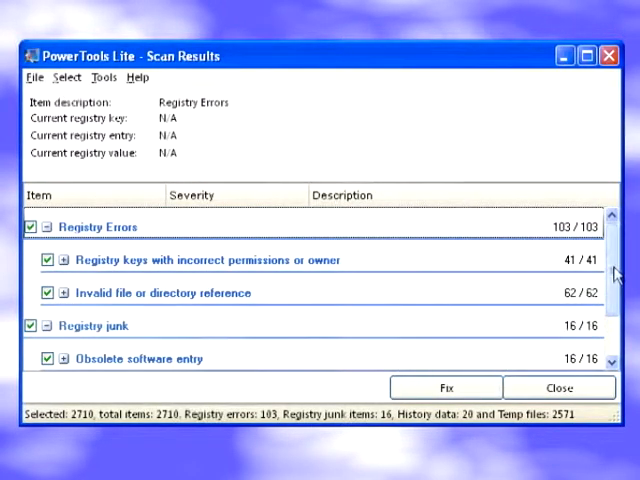
scroll("down", 3)
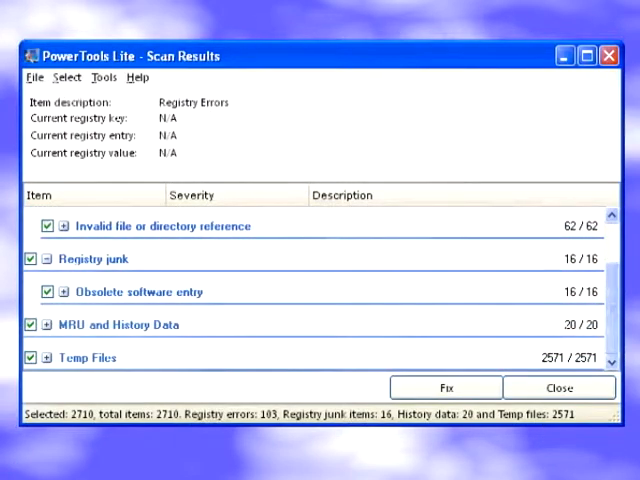
left_click(44, 324)
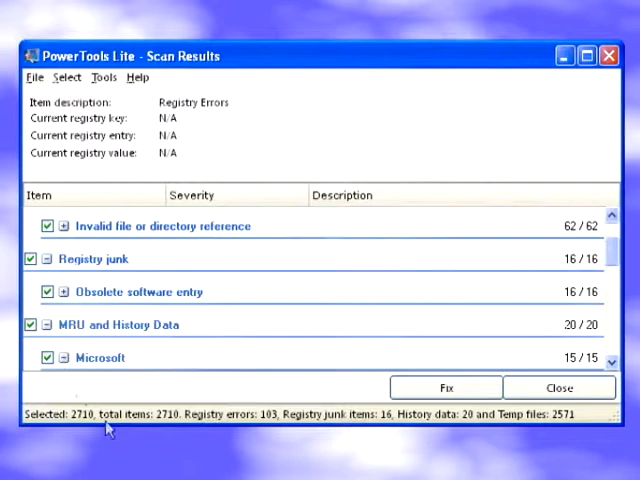
scroll("down", 3)
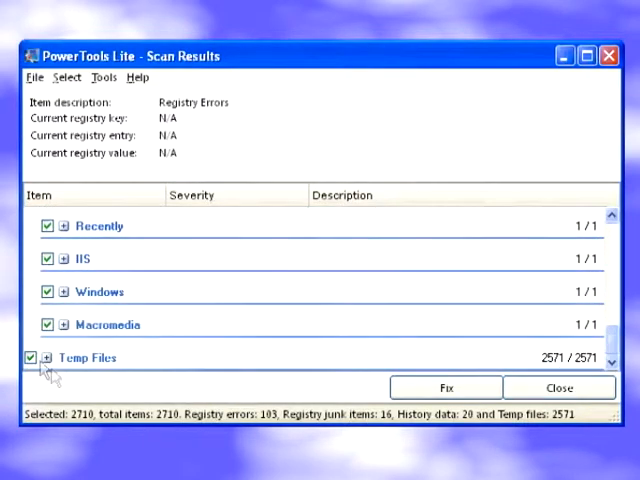
Review the individual temp file entries, then collapse the Registry junk category.
left_click(64, 356)
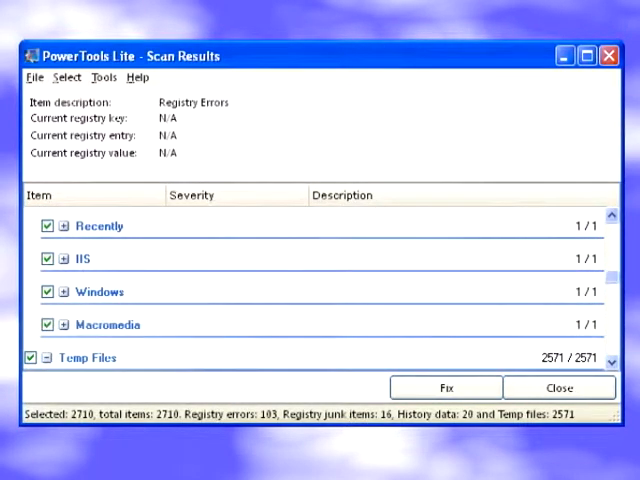
scroll("down", 3)
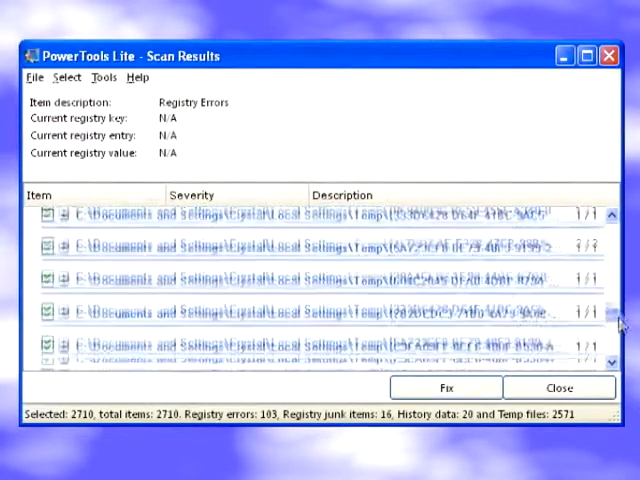
scroll("down", 3)
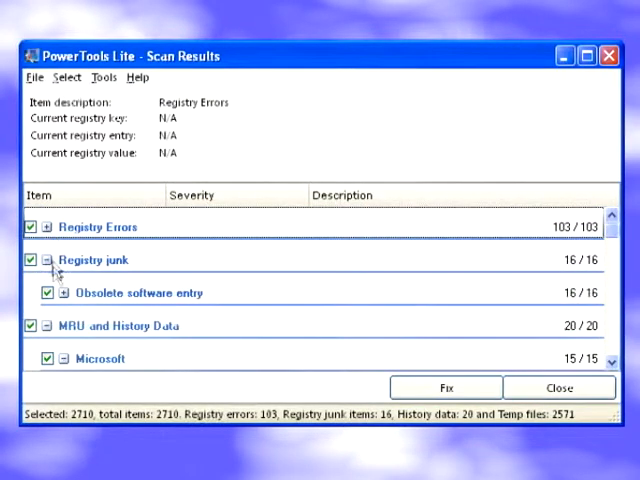
left_click(48, 260)
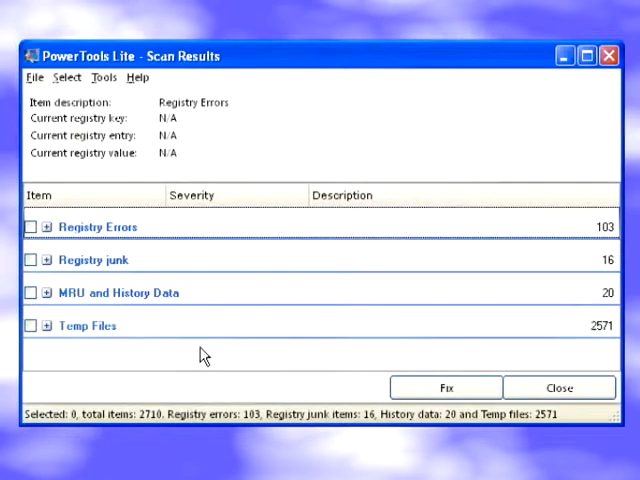
mouse_move(32, 268)
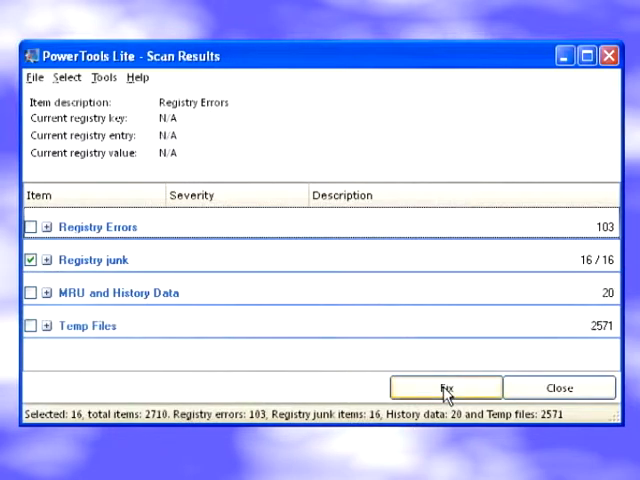
Fix the 16 registry junk entries, backing them up under the description 'Registry junk'.
left_click(444, 388)
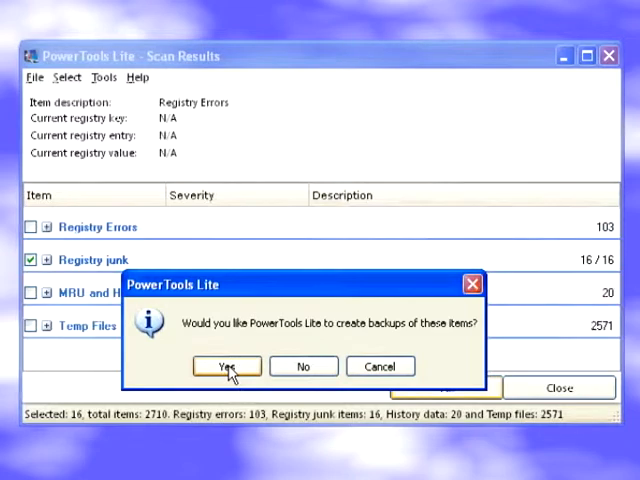
left_click(226, 364)
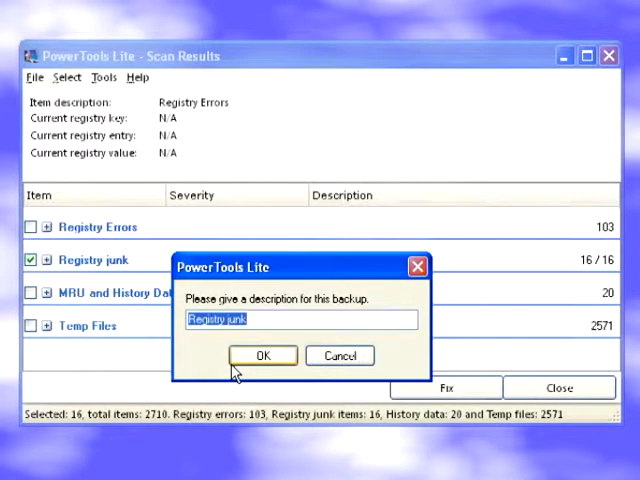
left_click(264, 356)
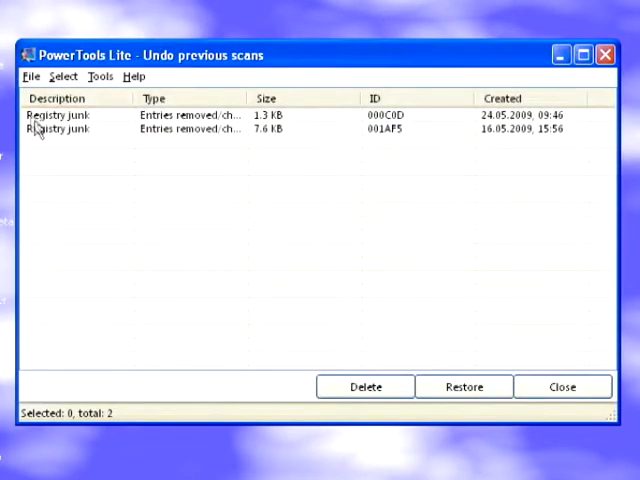
Restore the most recent Registry junk backup and close the previous scans list.
left_click(60, 114)
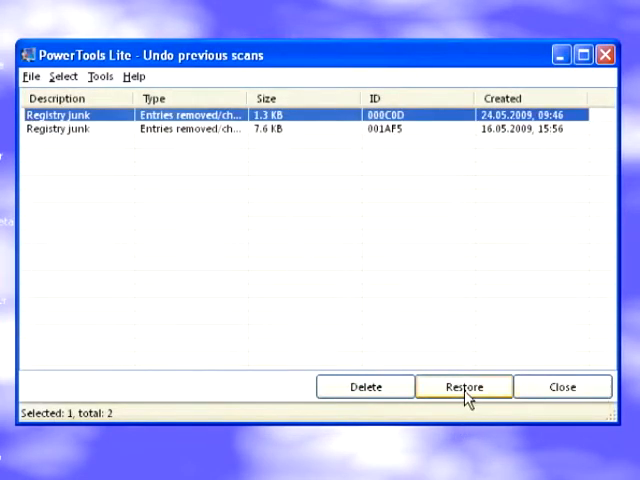
left_click(464, 386)
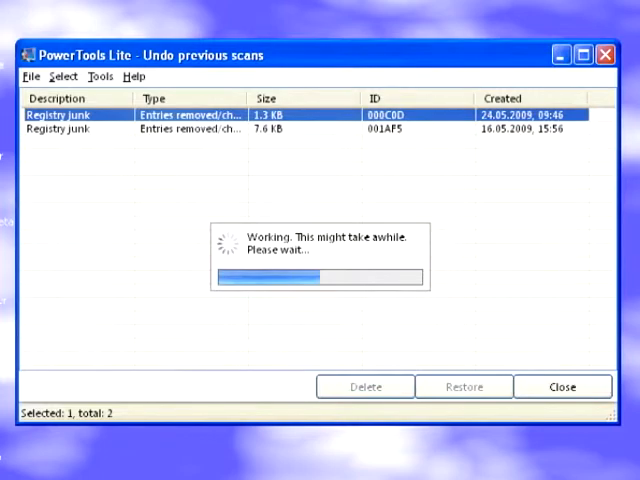
left_click(464, 386)
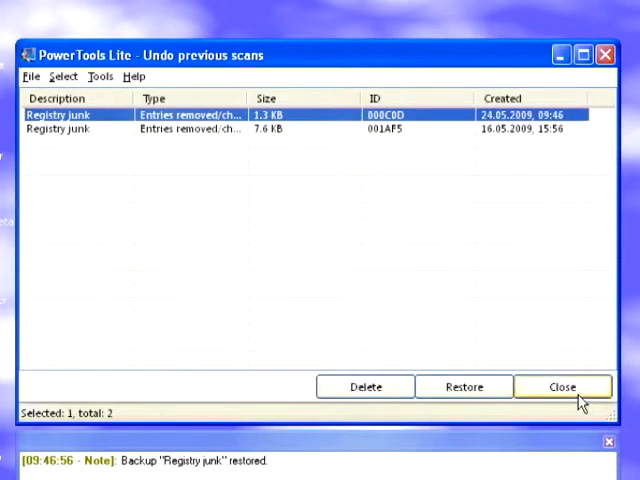
left_click(562, 386)
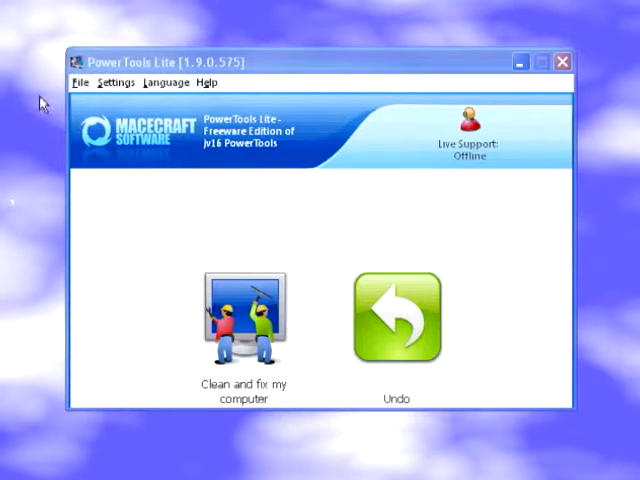
left_click(80, 82)
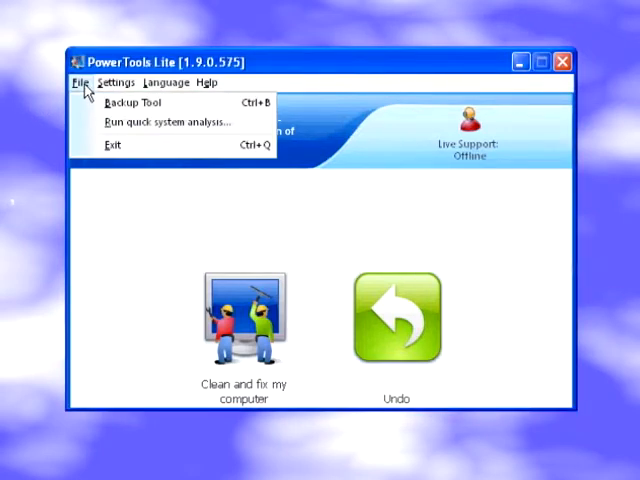
left_click(114, 82)
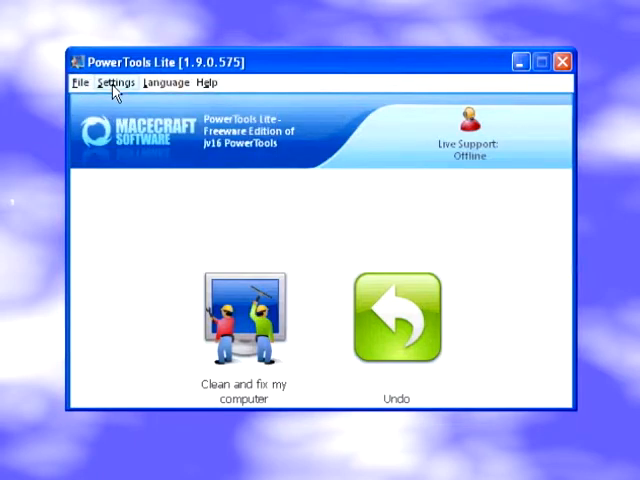
left_click(114, 82)
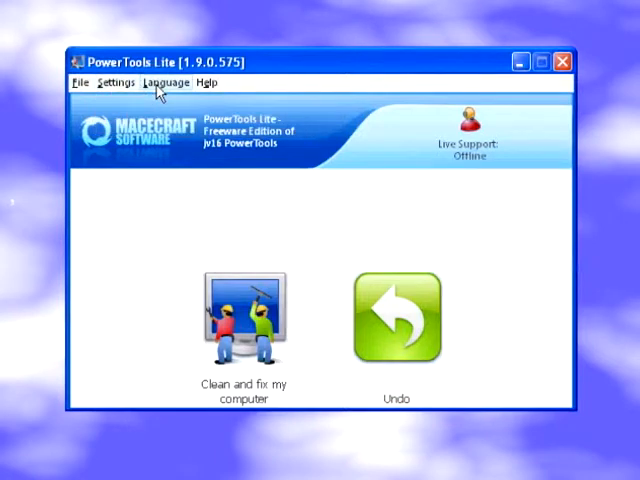
left_click(168, 84)
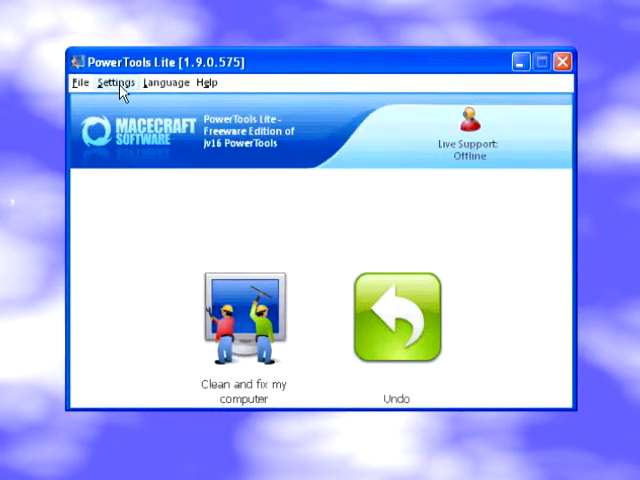
left_click(114, 82)
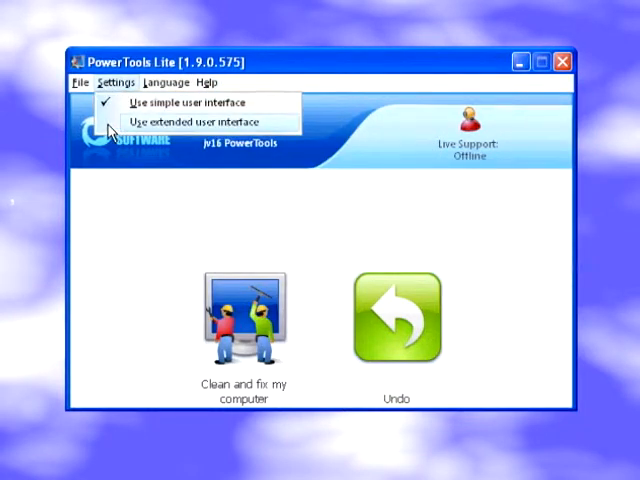
left_click(192, 120)
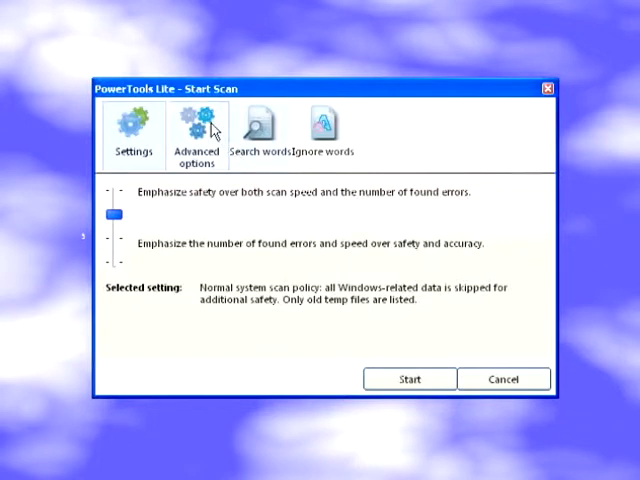
Browse the Advanced options, Search words and Ignore words settings, then cancel the scan setup.
left_click(196, 130)
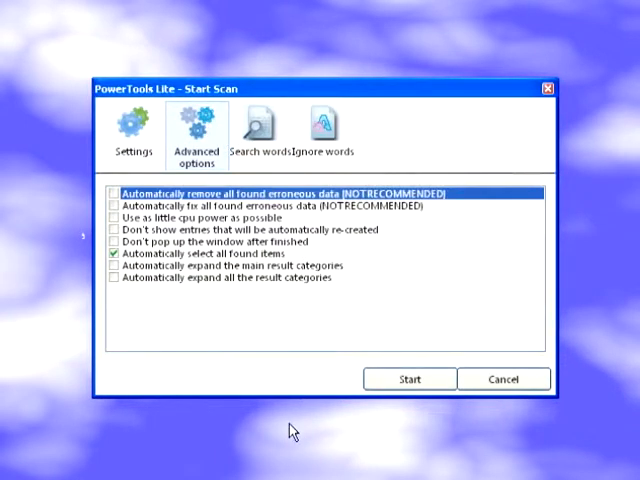
left_click(260, 130)
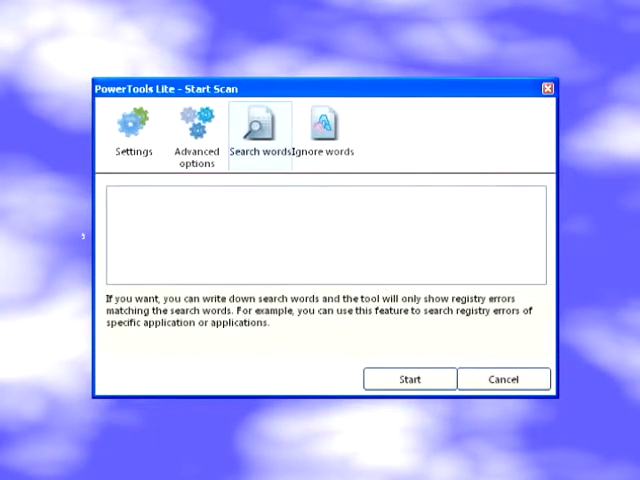
left_click(324, 130)
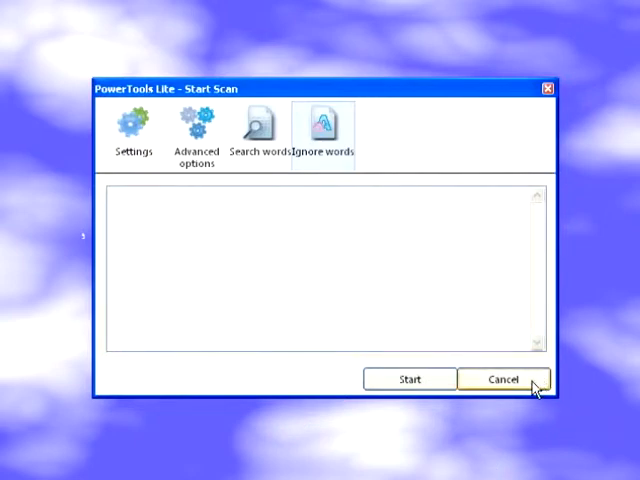
left_click(504, 380)
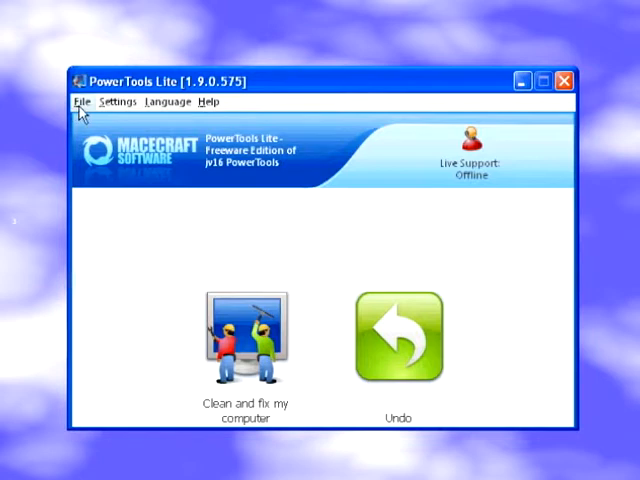
Run a quick system analysis from the File menu to show PC Health and Registry Health bars.
left_click(80, 100)
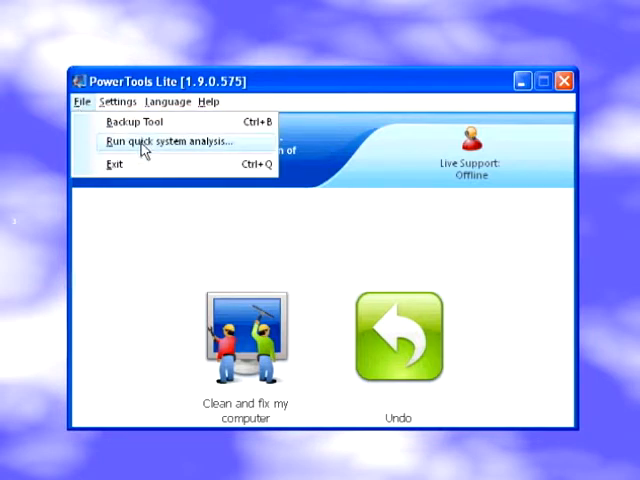
left_click(174, 140)
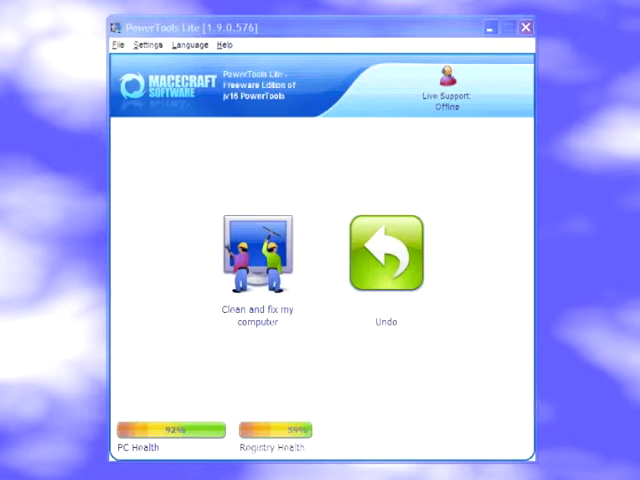
mouse_move(540, 28)
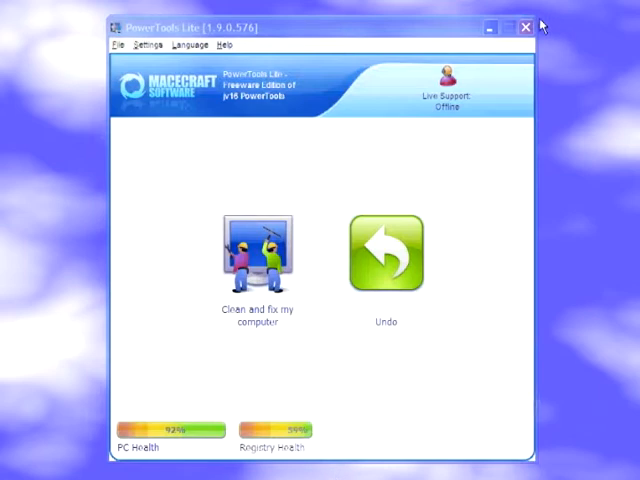
mouse_move(540, 28)
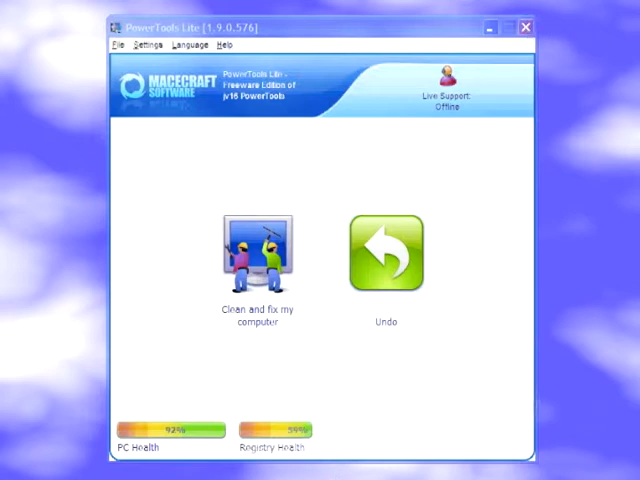